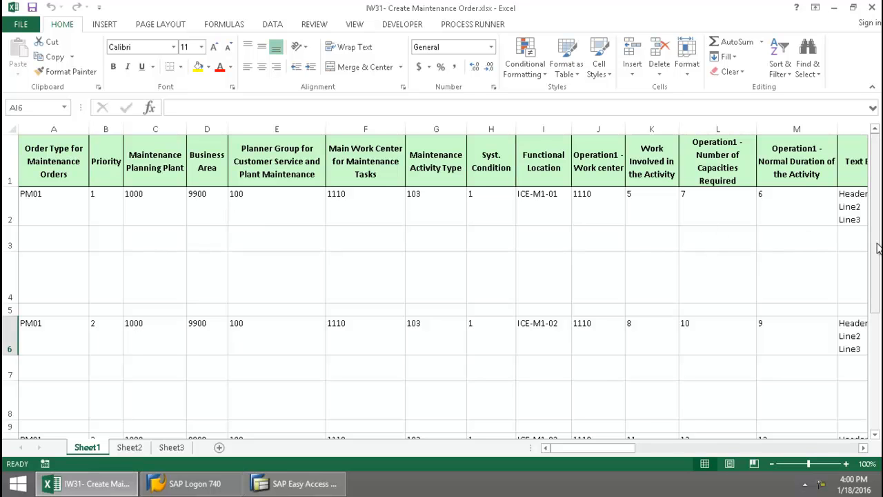
Step: Run the Process Runner upload and log on to SAP system I-47, client 800, with the password
scroll("down", 3)
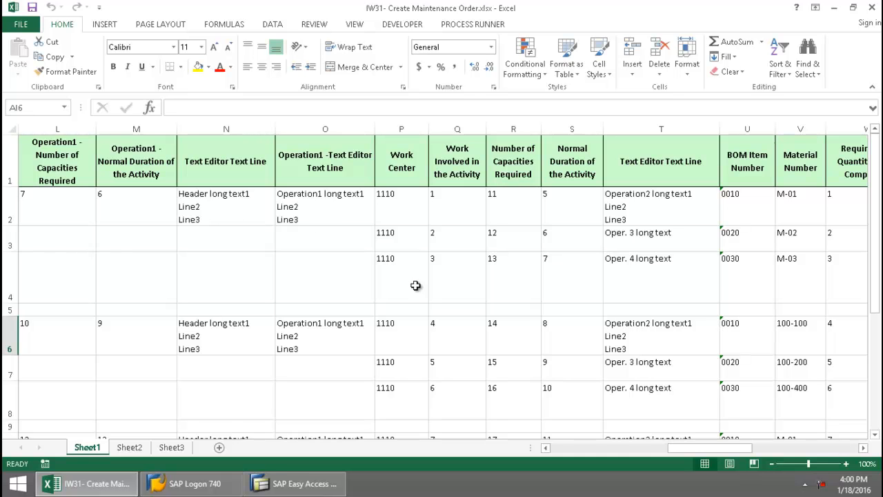
scroll("right", 3)
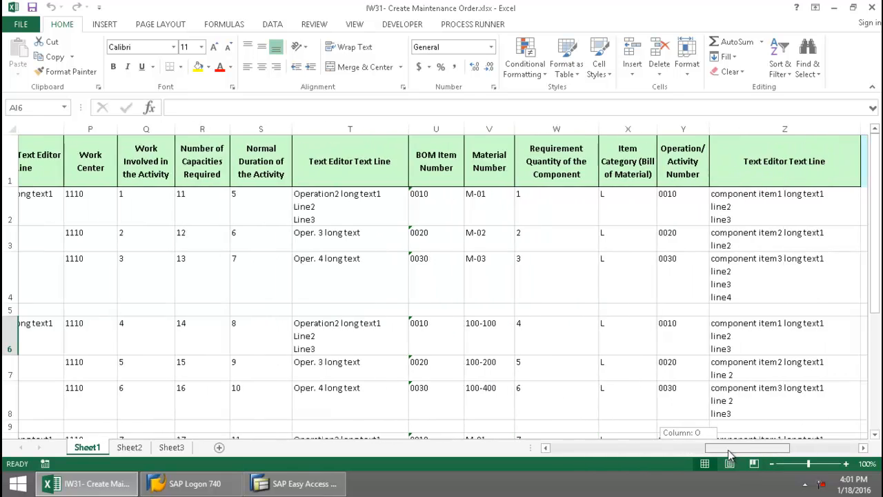
scroll("right", 3)
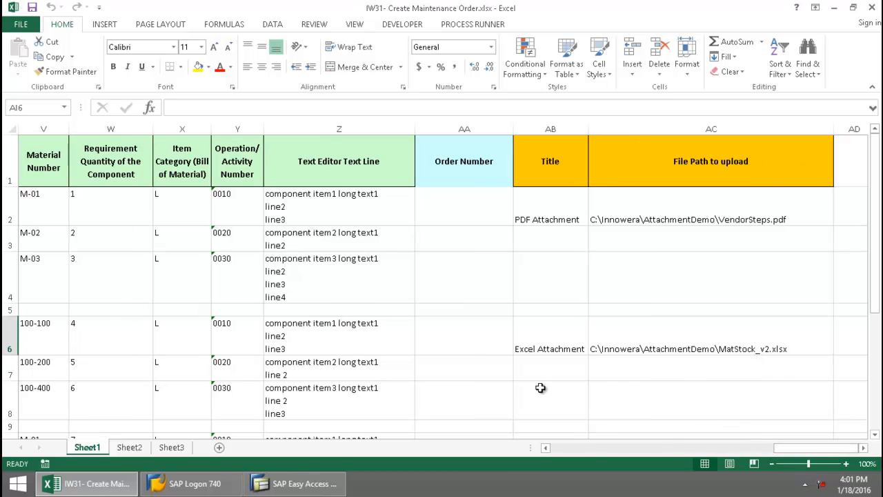
mouse_move(327, 212)
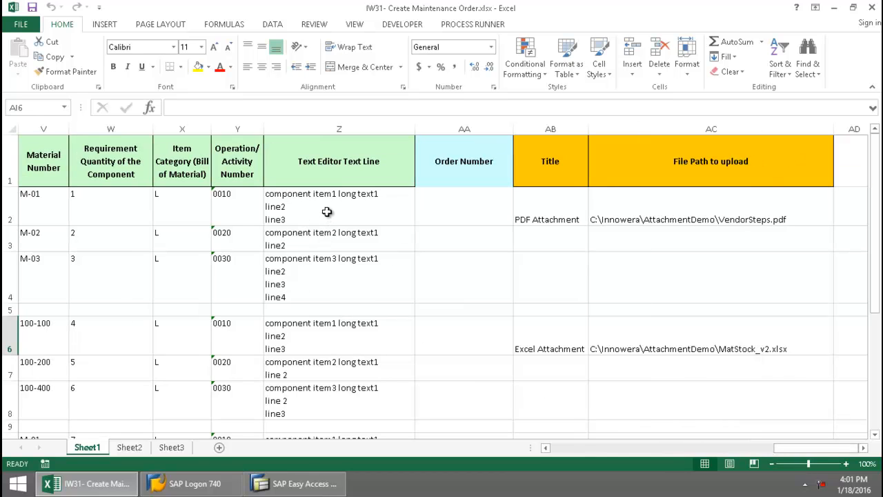
mouse_move(493, 27)
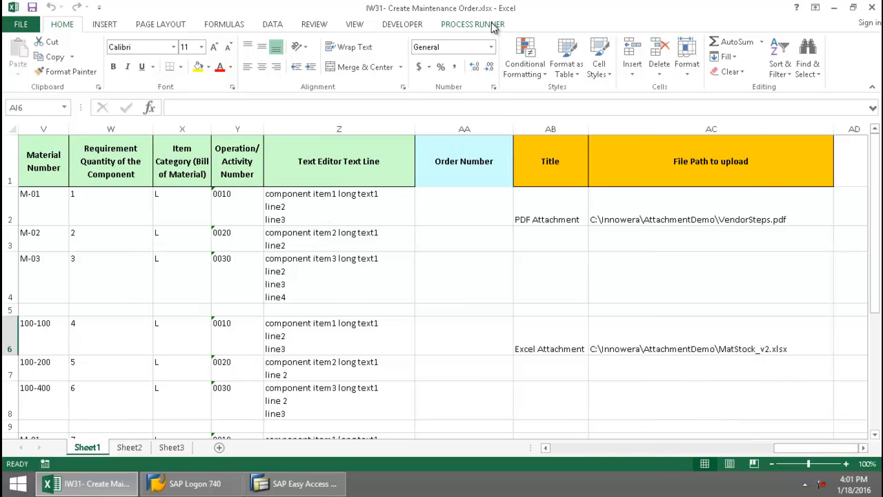
left_click(473, 24)
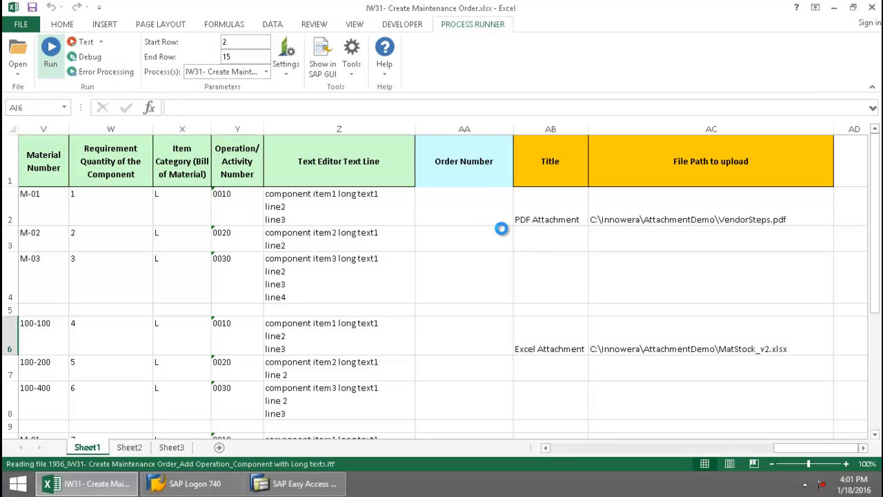
left_click(50, 47)
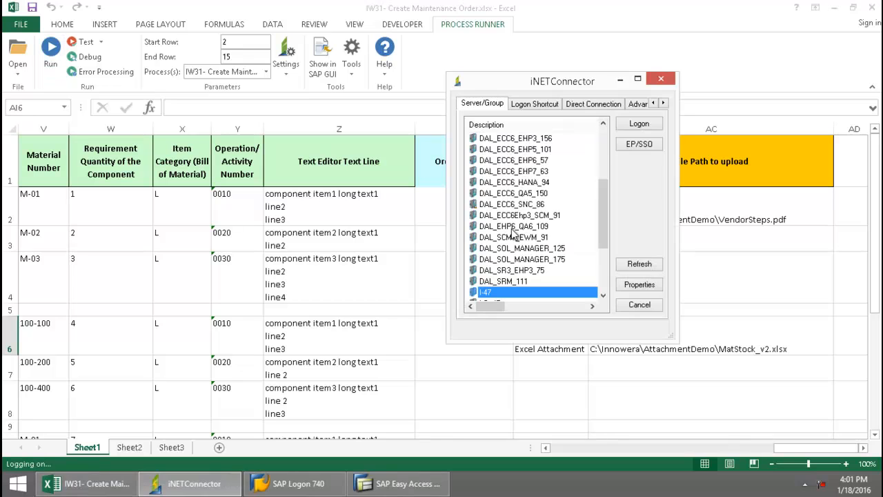
left_click(638, 123)
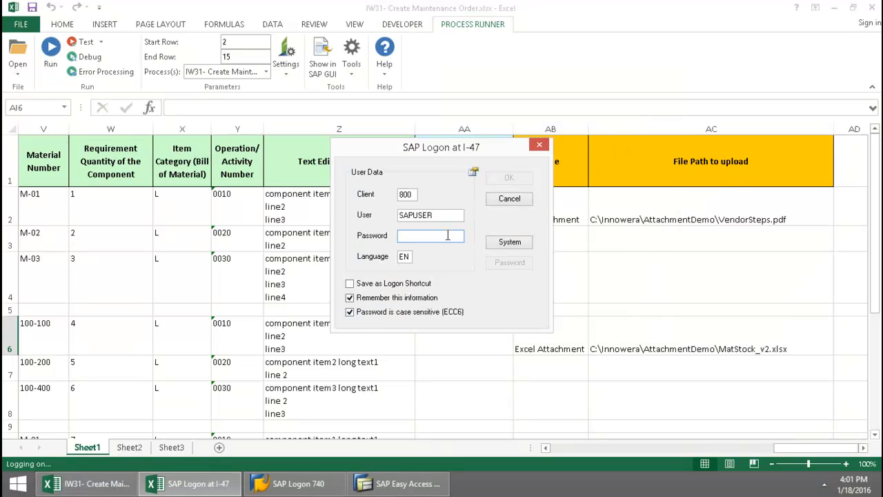
type("password")
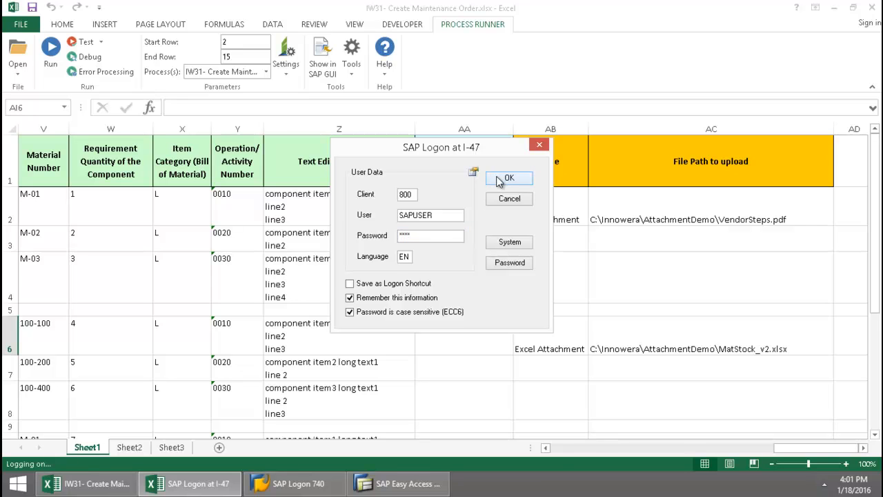
left_click(509, 178)
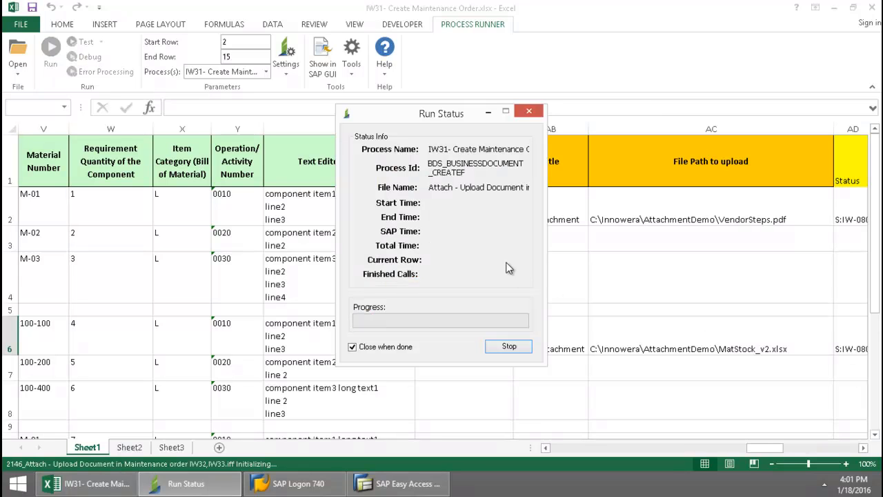
mouse_move(494, 246)
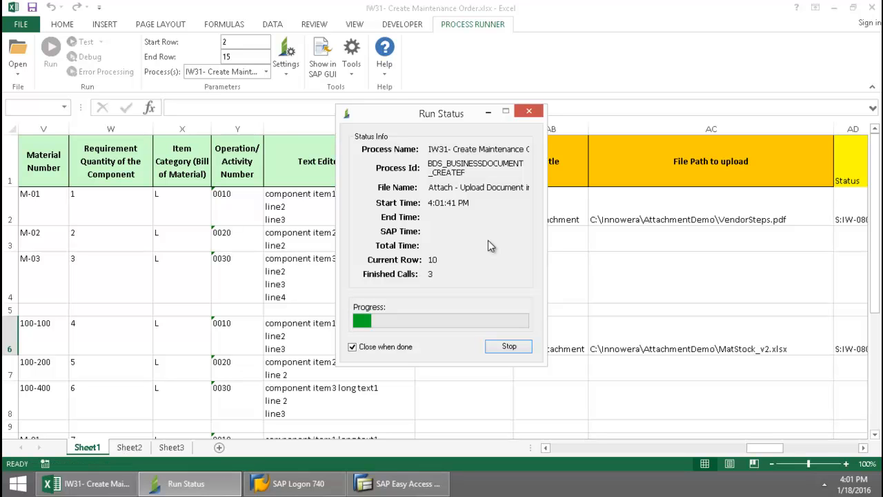
mouse_move(434, 235)
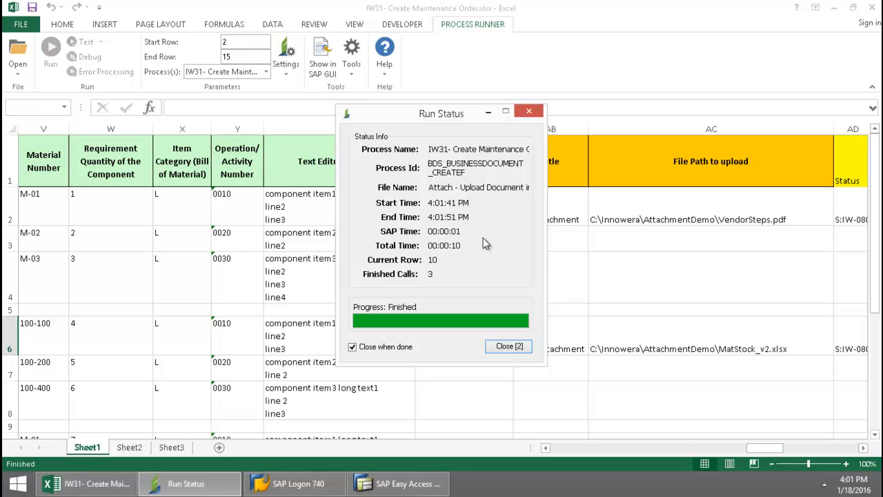
Step: Close the finished Run Status once orders 812543 and 812544 are saved
left_click(508, 346)
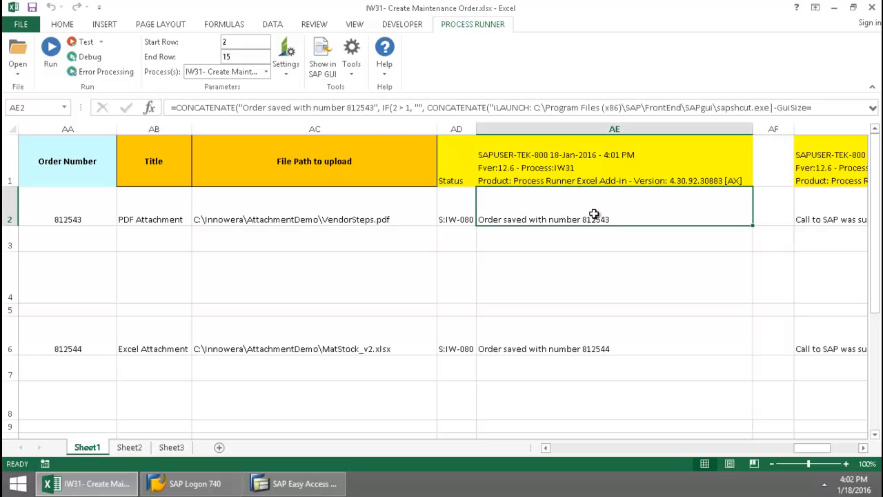
mouse_move(323, 55)
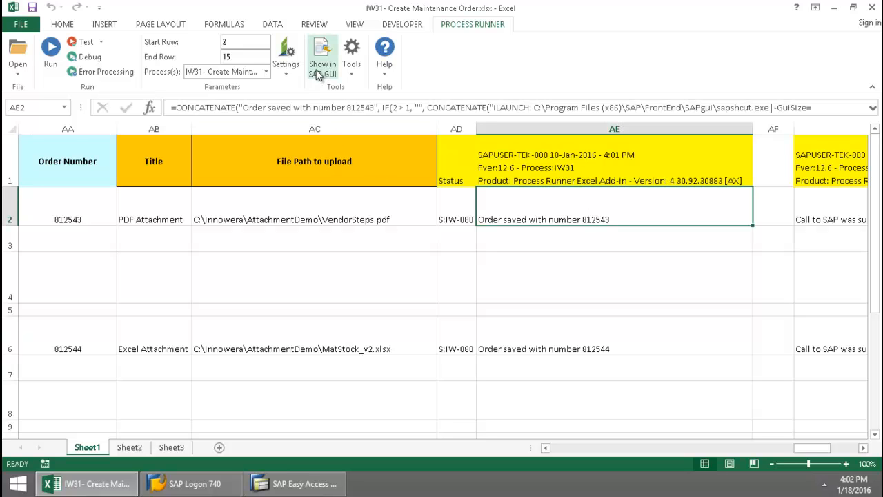
Step: Show order 812543 in SAP GUI and view its attachment list
left_click(322, 56)
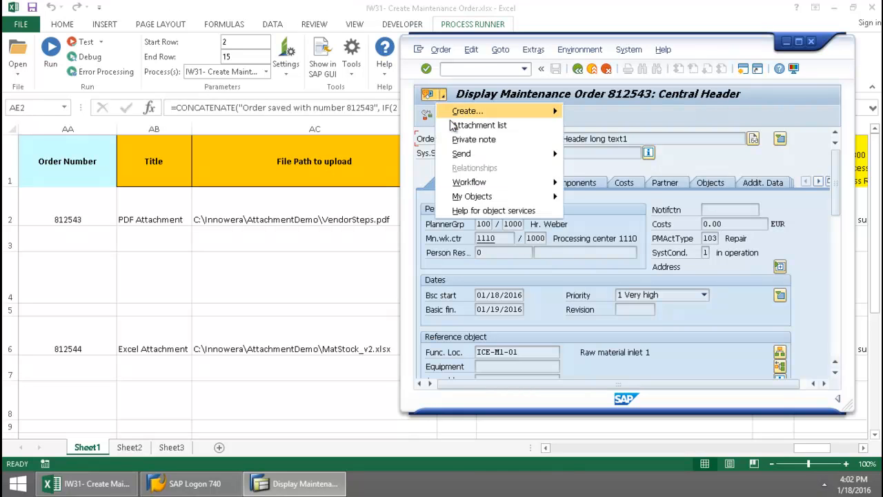
left_click(478, 125)
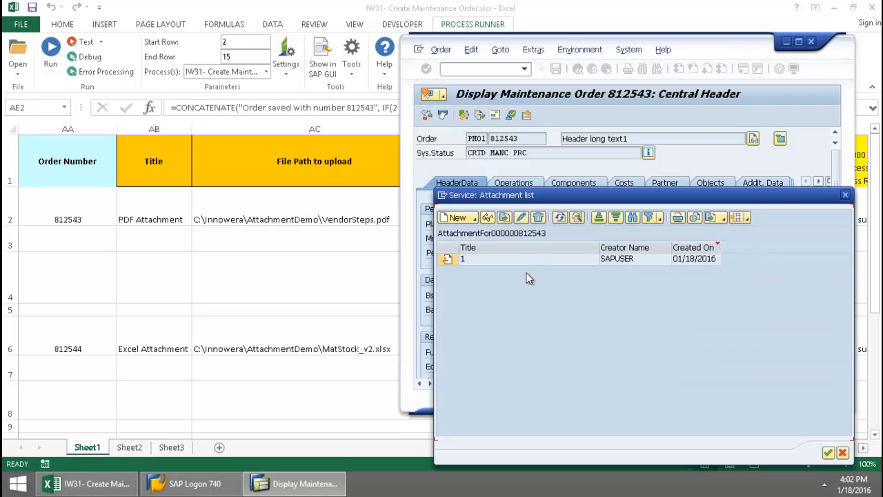
mouse_move(629, 299)
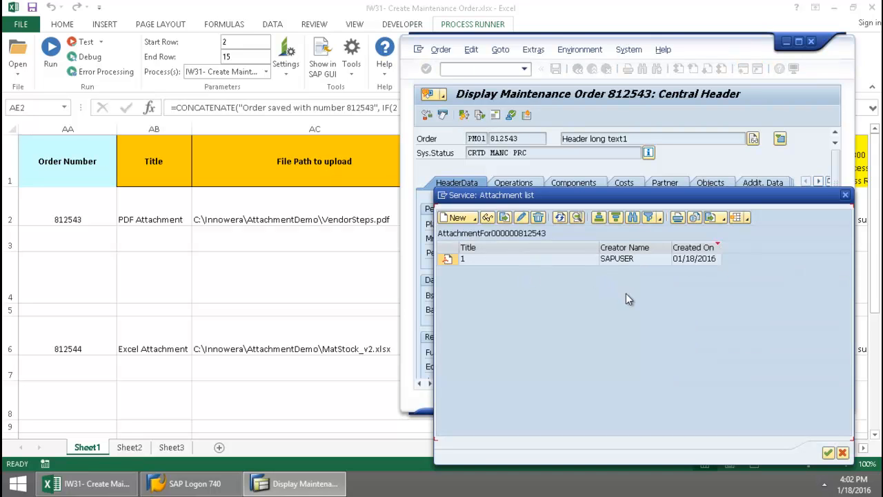
mouse_move(668, 325)
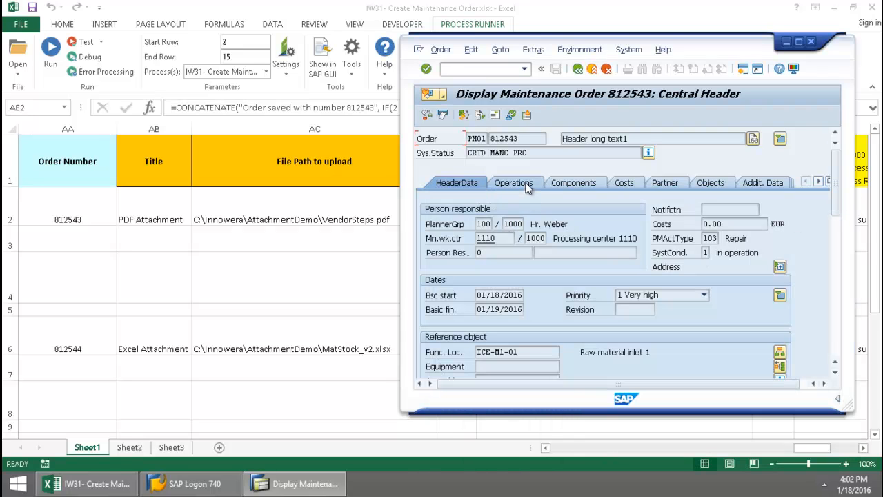
Step: View order 812543's operations and display operation 0010's three-line long text
left_click(513, 182)
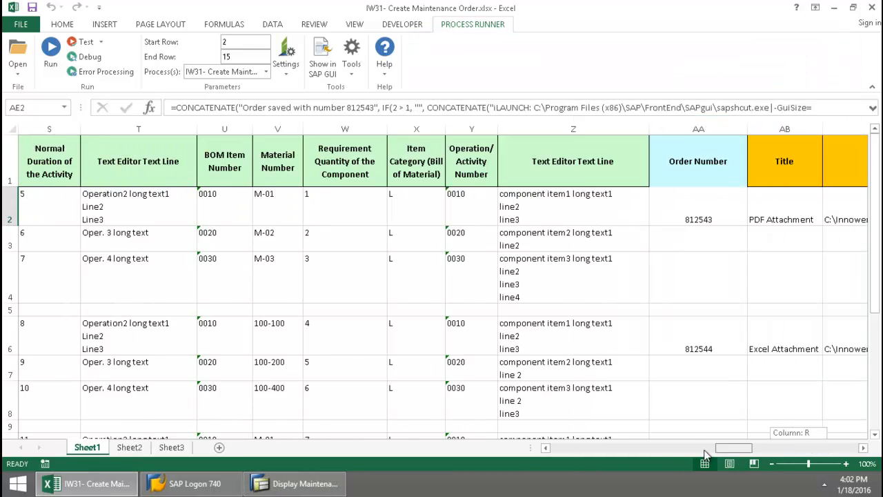
scroll("left", 3)
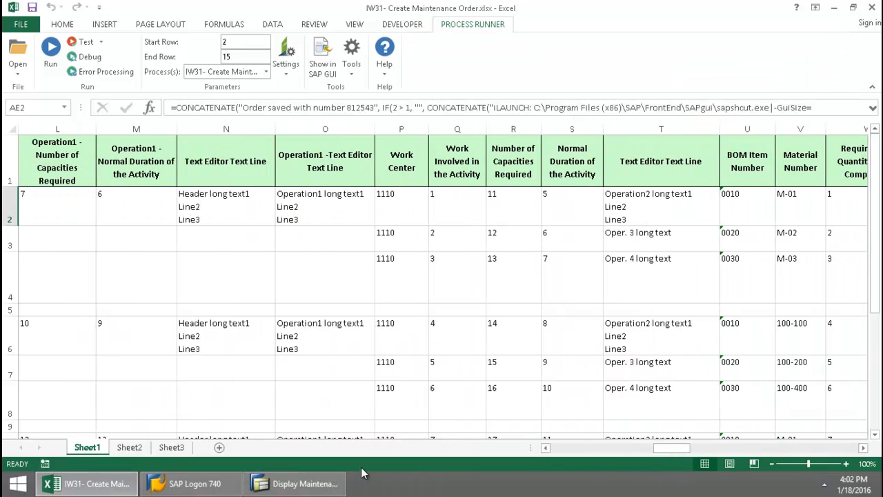
left_click(295, 483)
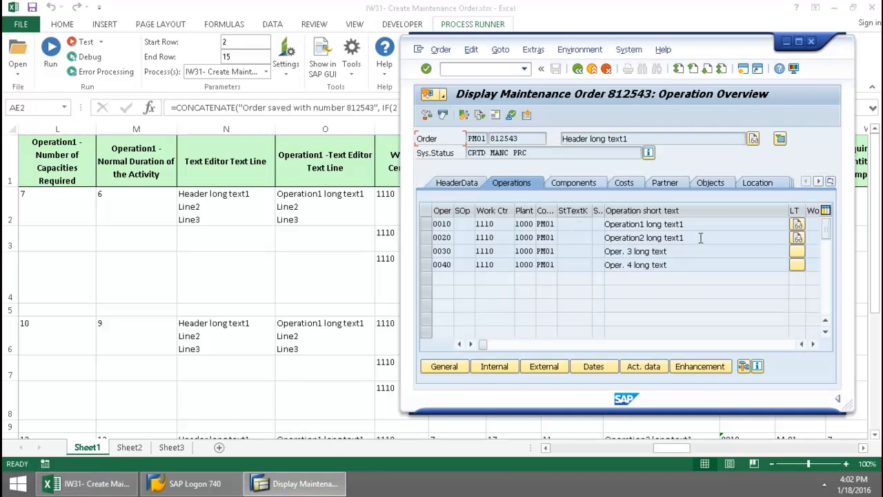
left_click(797, 223)
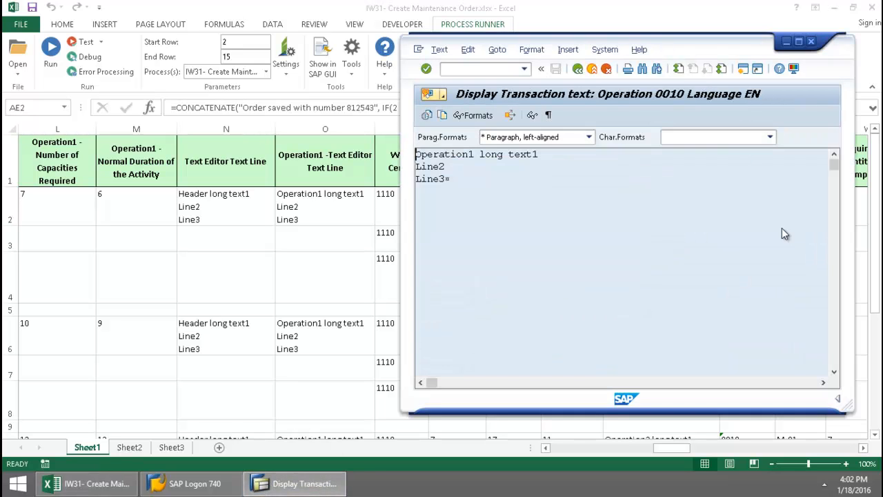
mouse_move(522, 210)
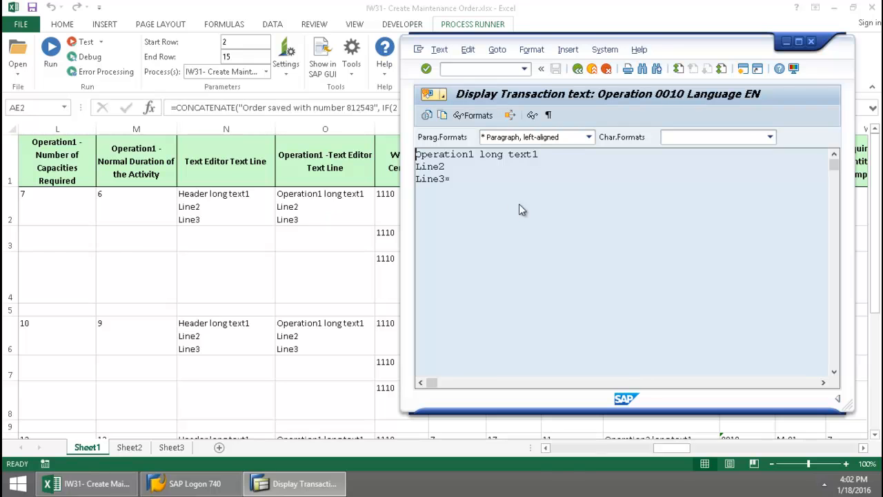
mouse_move(544, 154)
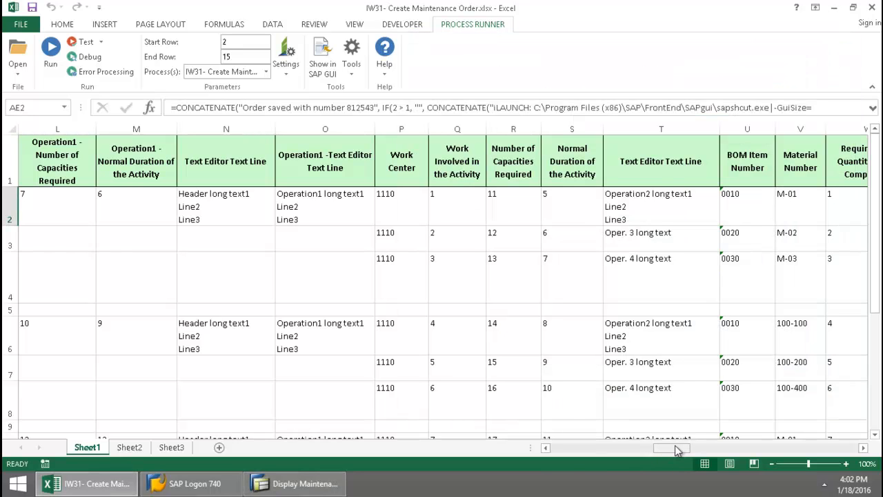
Step: Display component 0010's long text: component item1 long text1, line2, line3
scroll("right", 3)
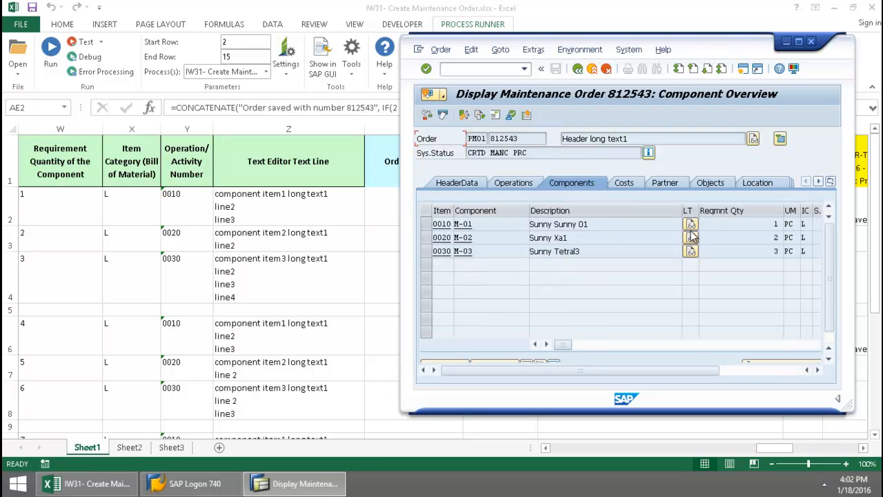
left_click(691, 224)
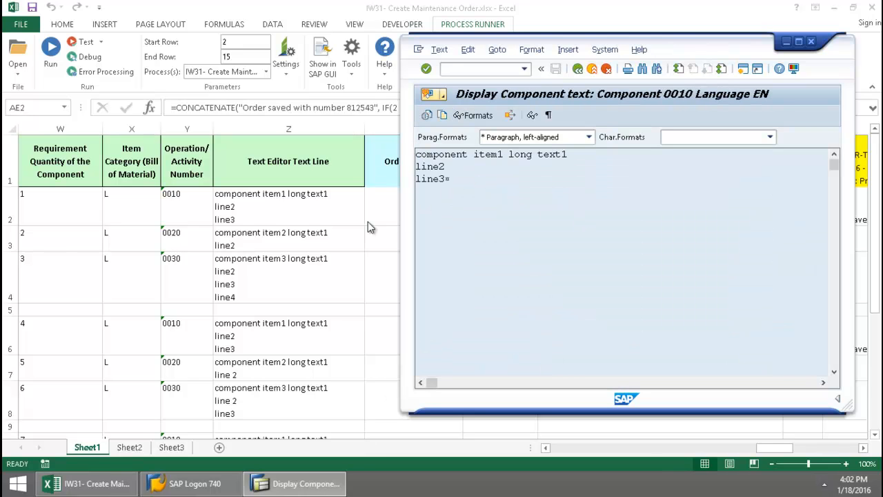
mouse_move(577, 210)
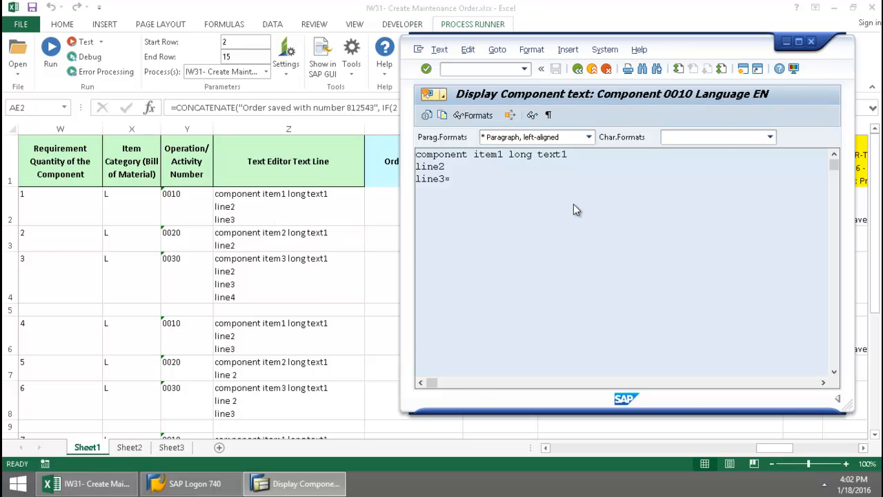